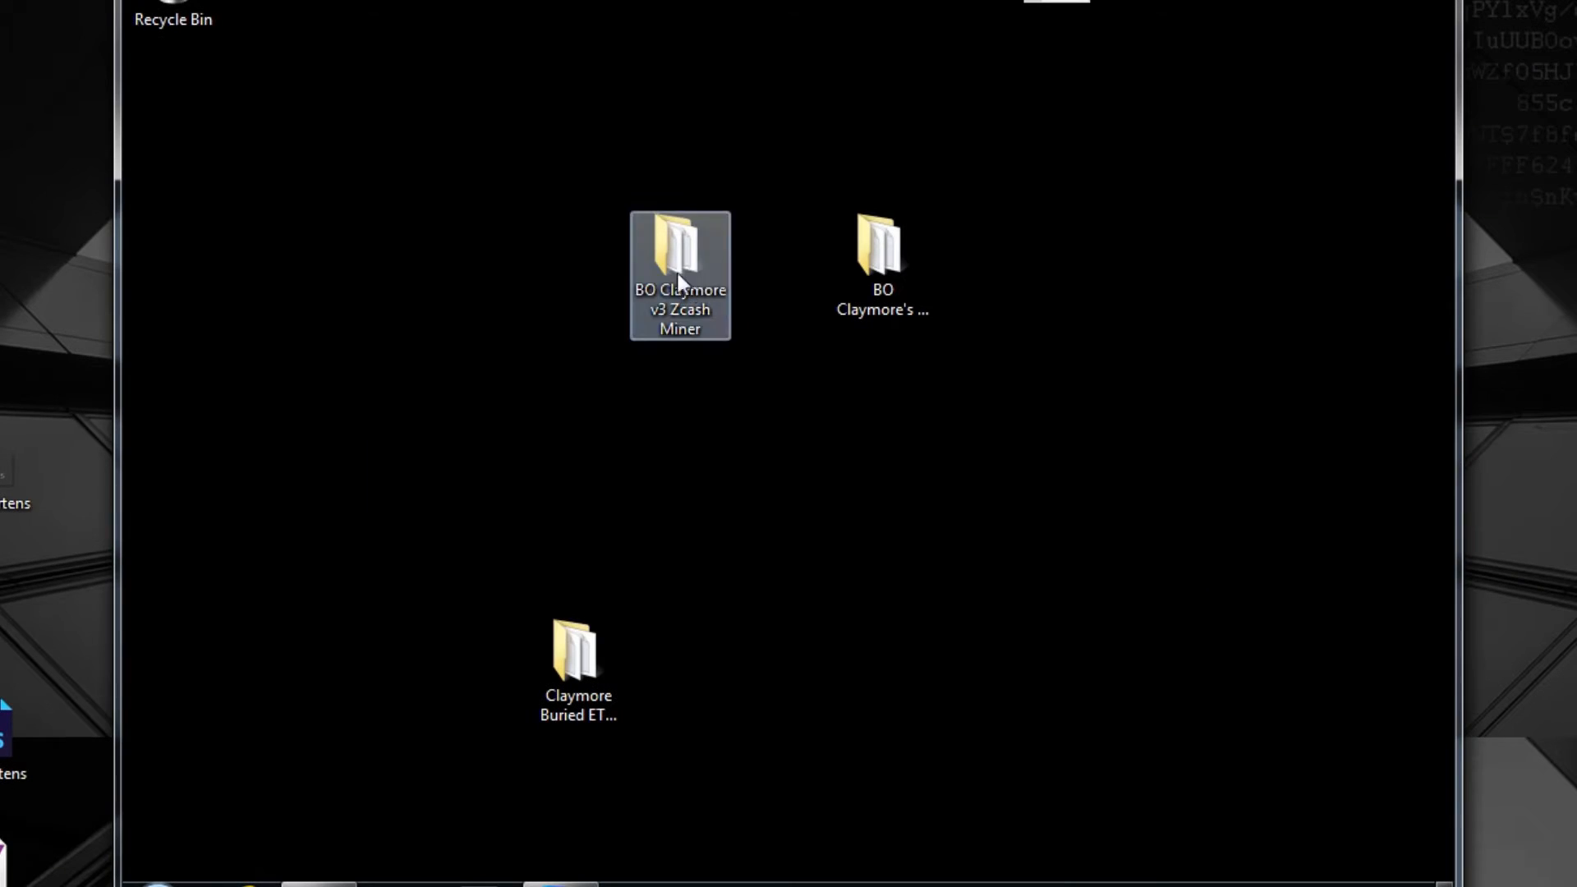
Step: Open the BO Claymore's v4 Zcash AMD Miner folder and run Start Miner.bat to launch ZecMiner64
double_click(680, 252)
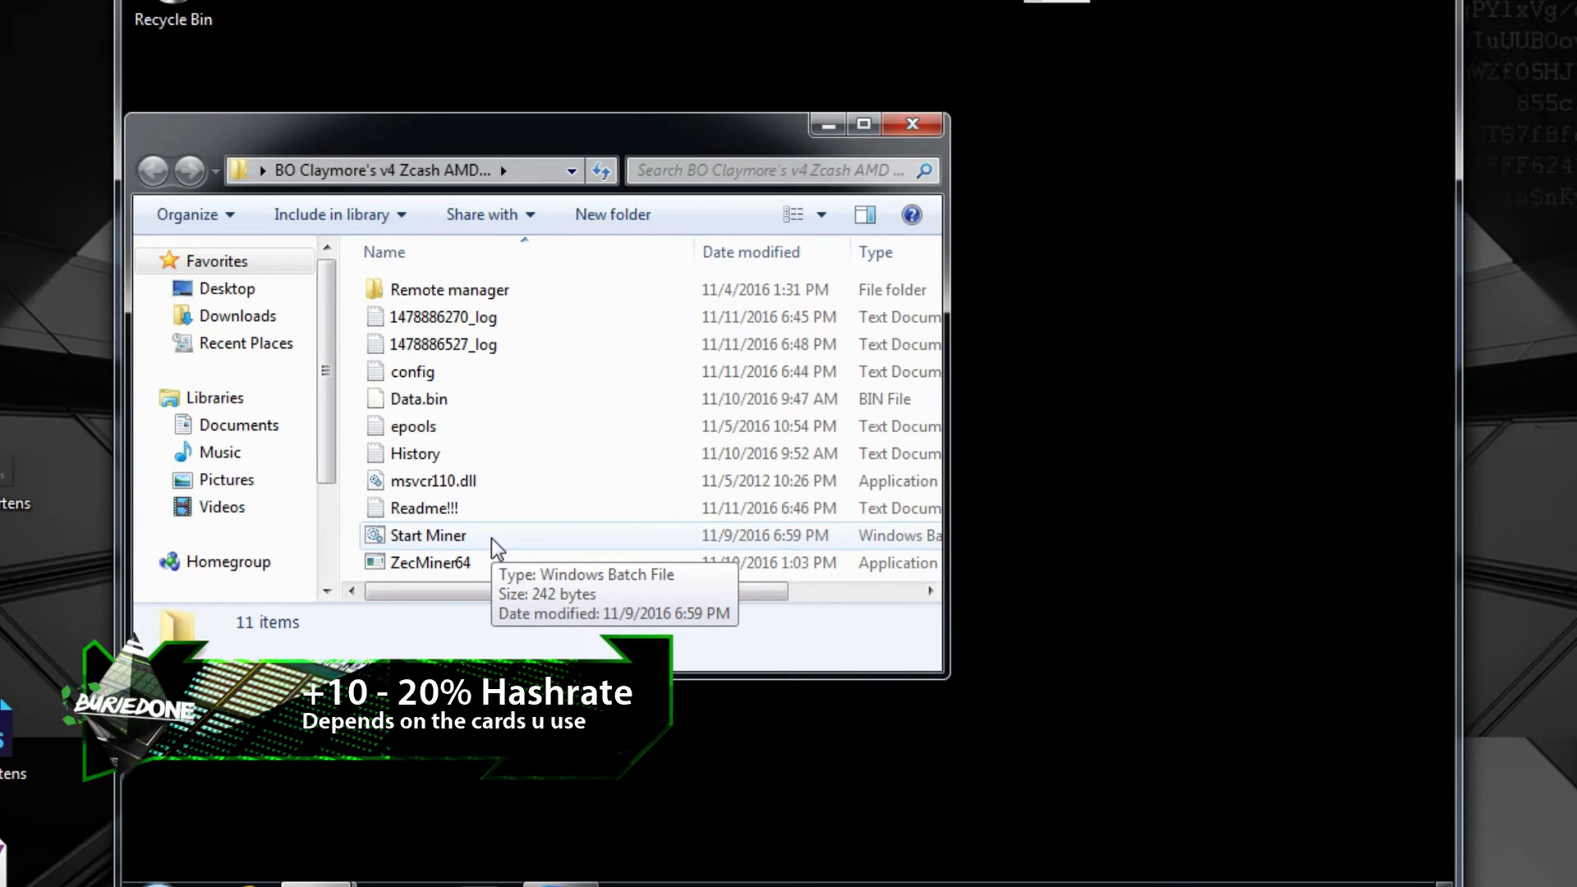
left_click(426, 535)
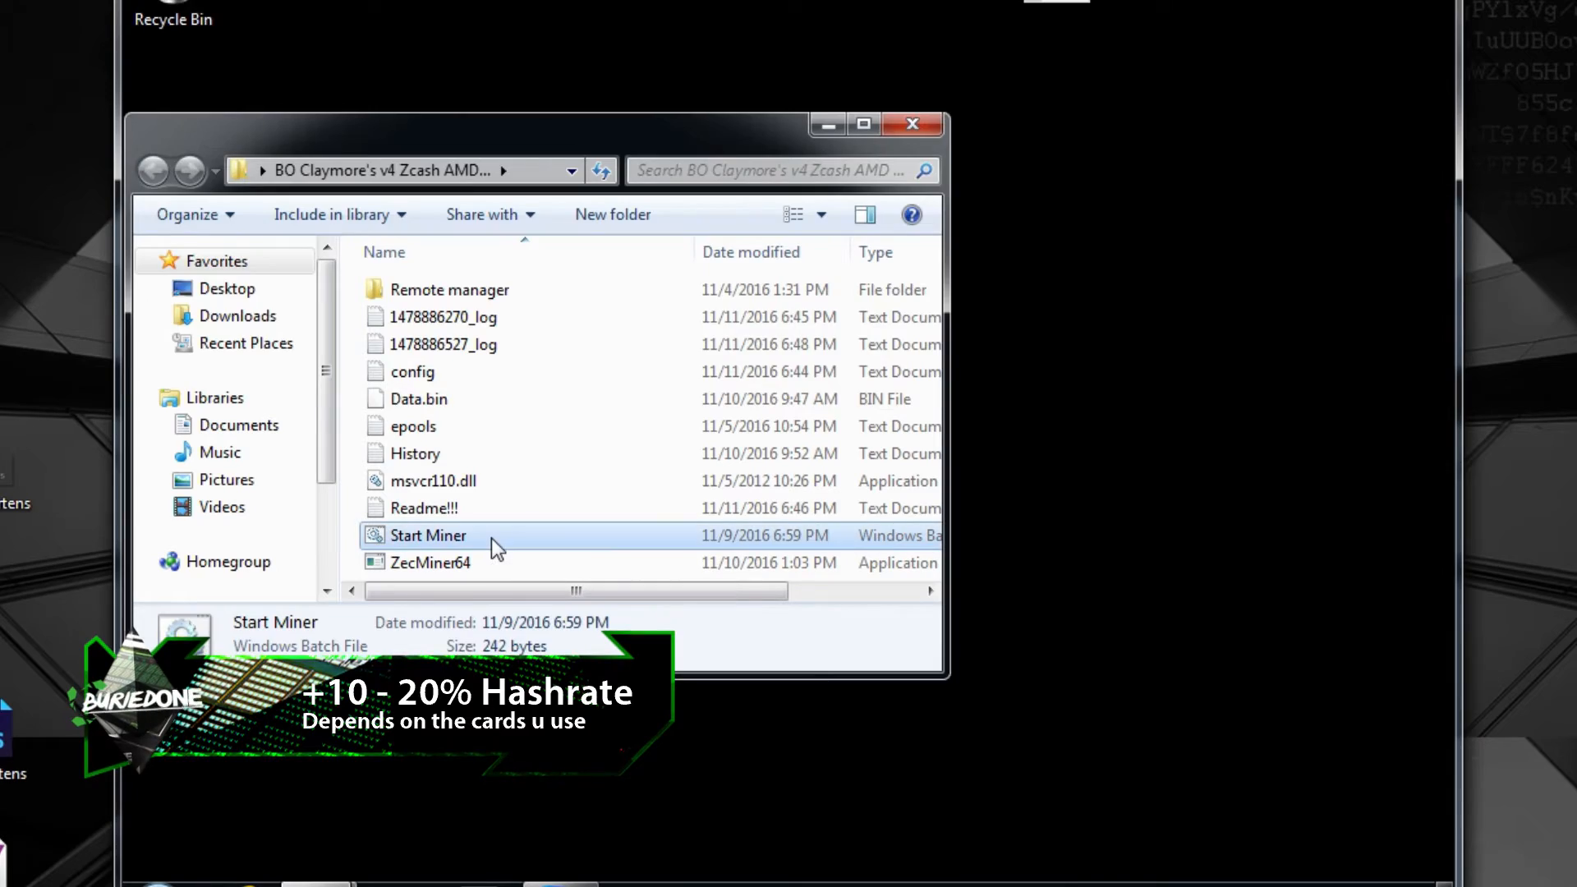
double_click(426, 534)
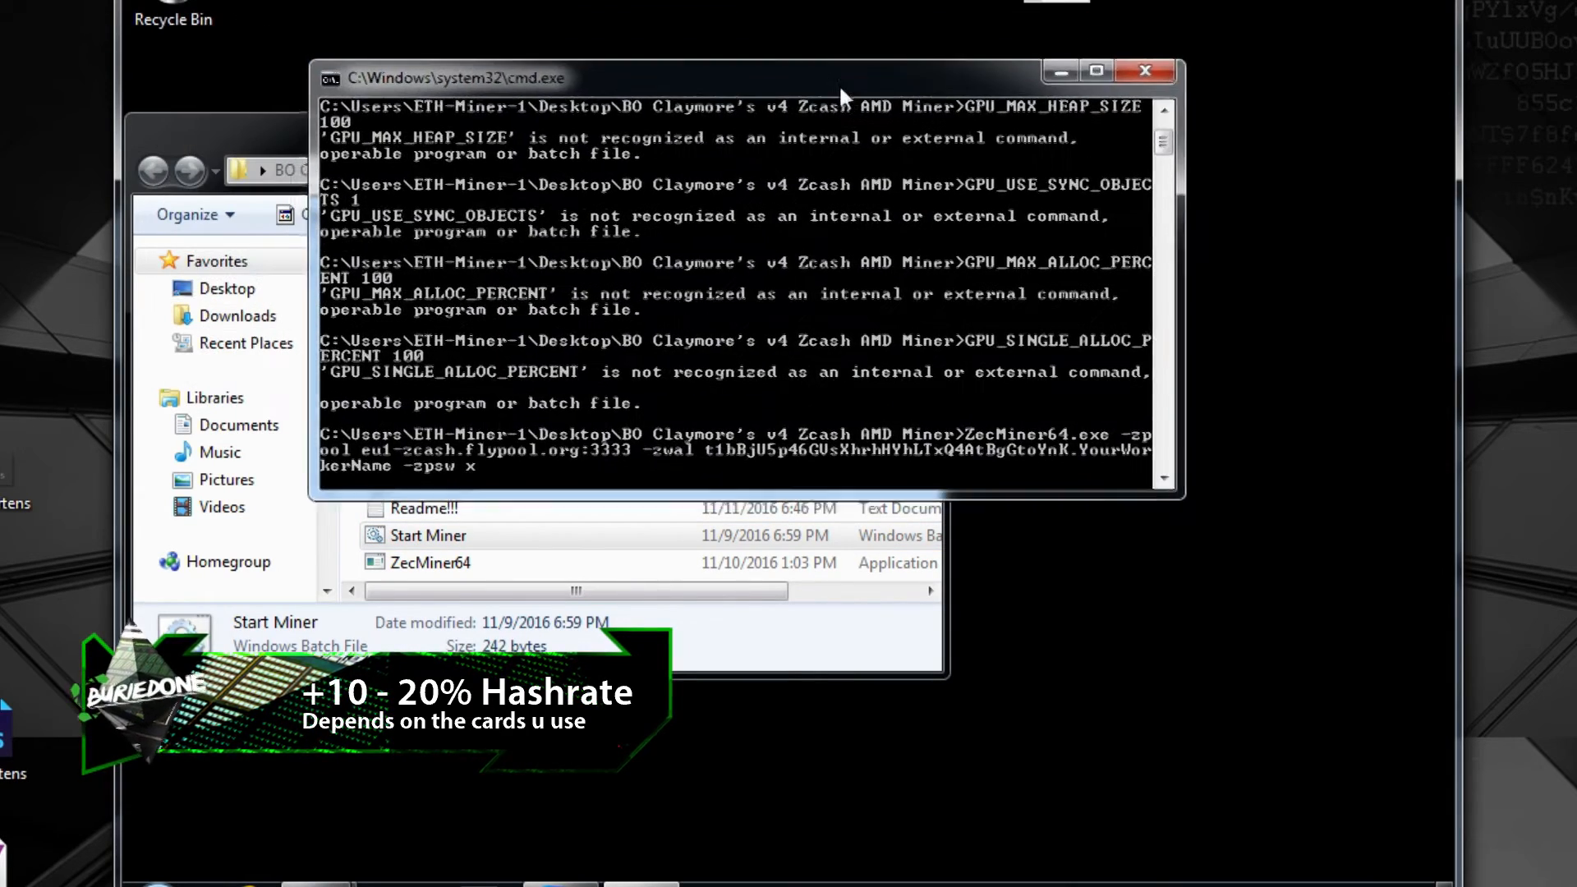